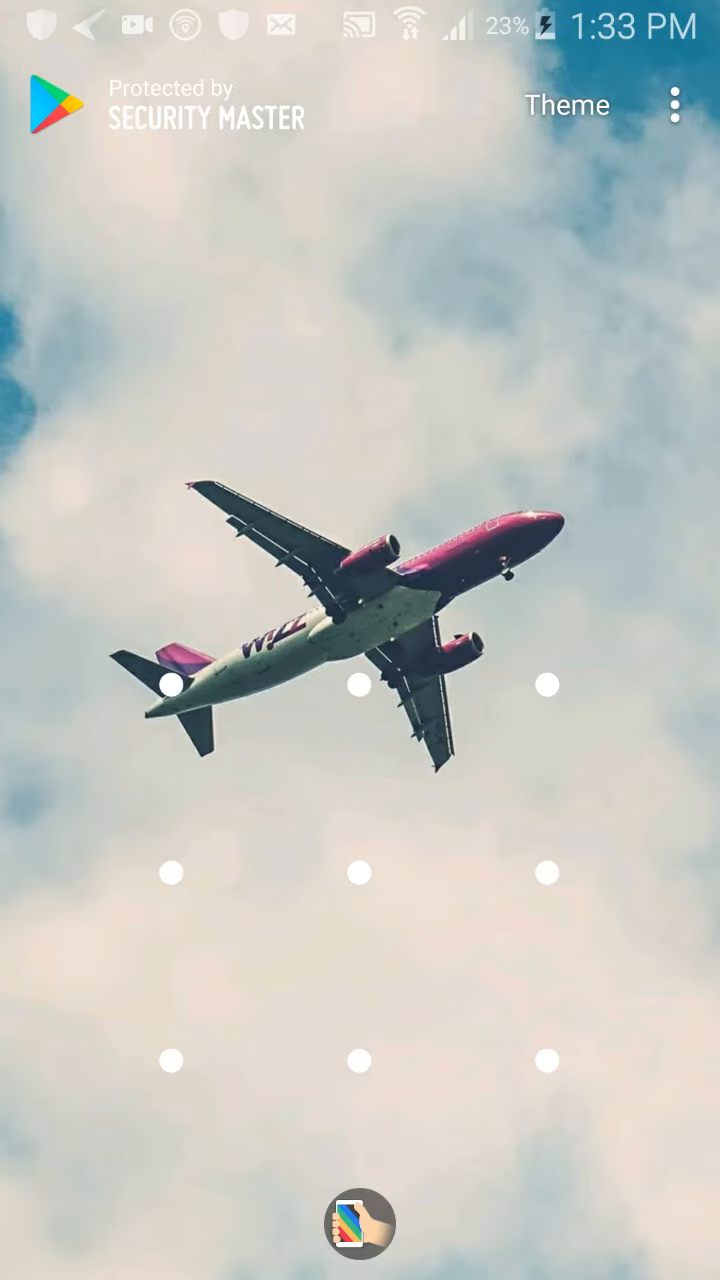
Step: Draw the unlock pattern across the dots to unlock the protected Play Store
{"action": "left_click_drag", "start_coordinate": [168, 1068], "coordinate": [552, 872]}
{"action": "type", "text": "cm securi"}
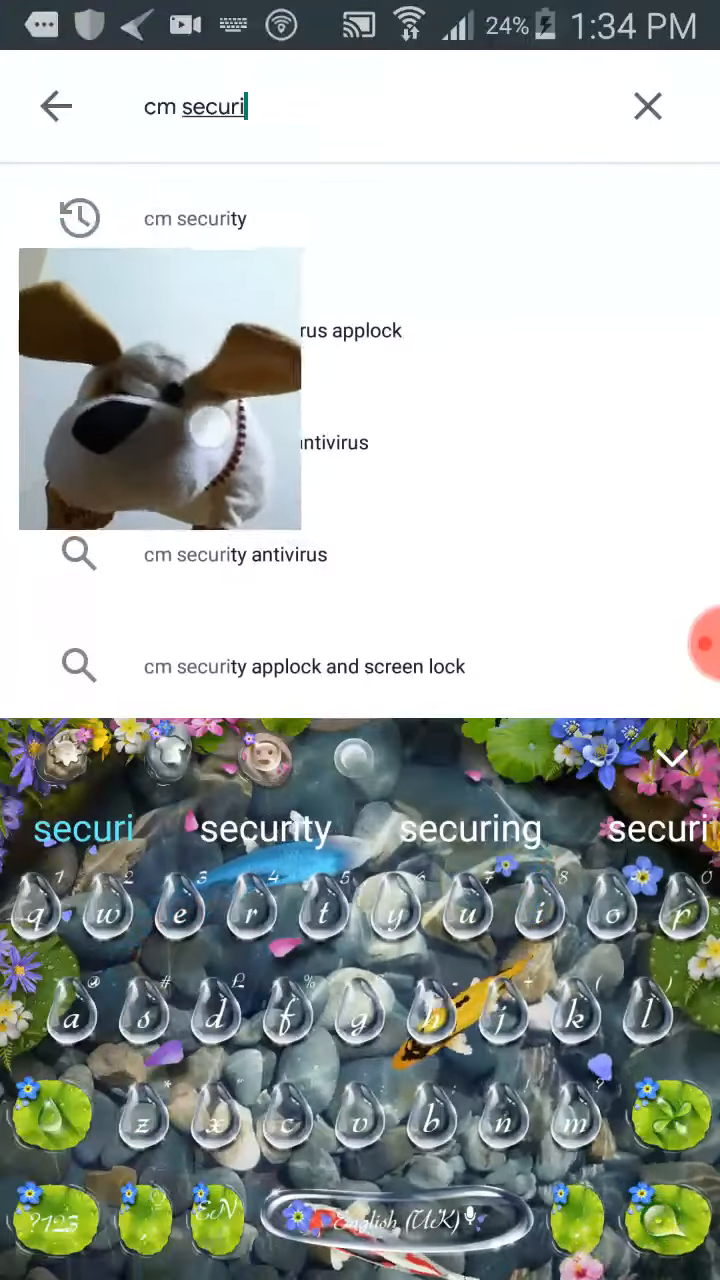
Step: Erase the old query and clear the search field back to recent searches
{"action": "key", "text": "Backspace"}
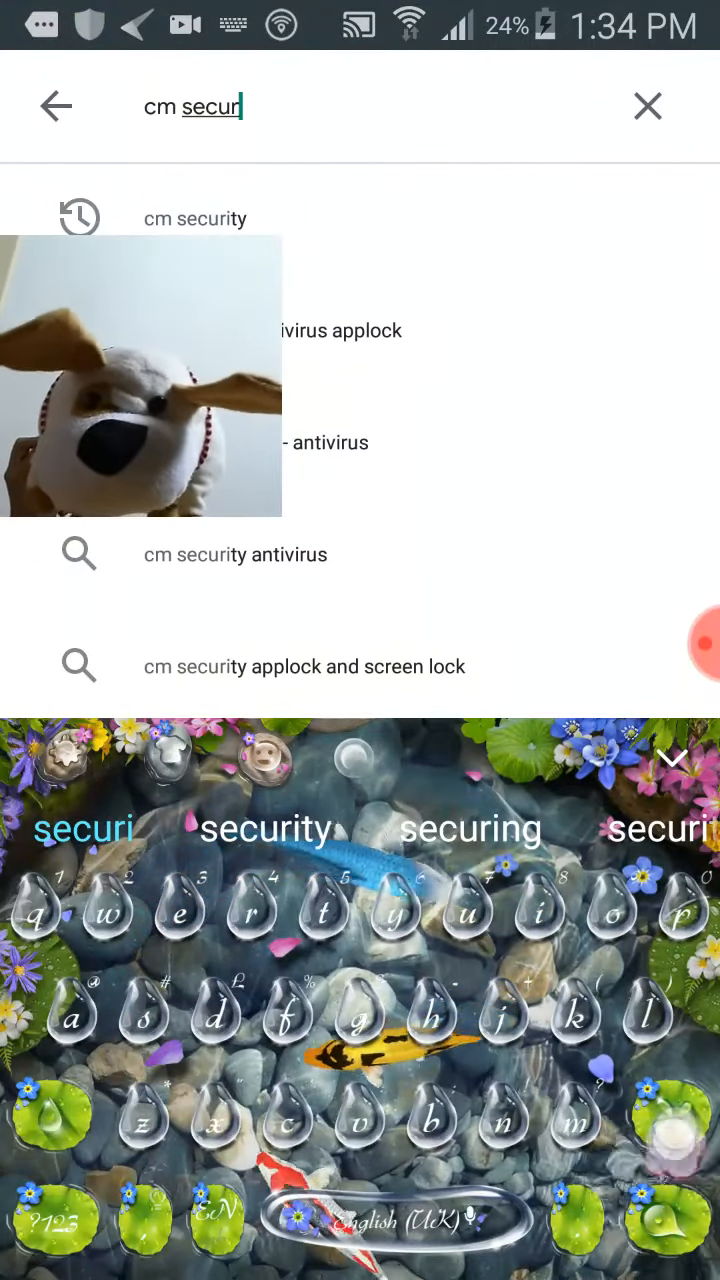
{"action": "key", "text": "backspace"}
{"action": "type", "text": "launch"}
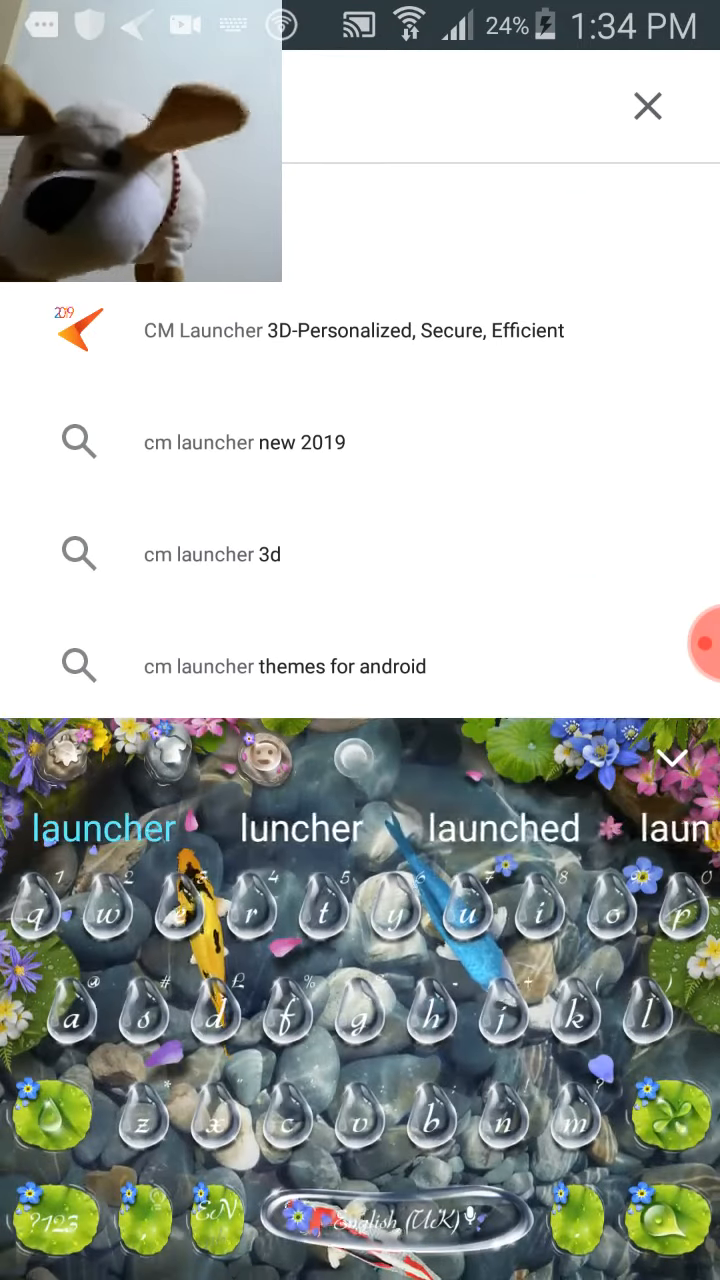
{"action": "left_click", "coordinate": [648, 104]}
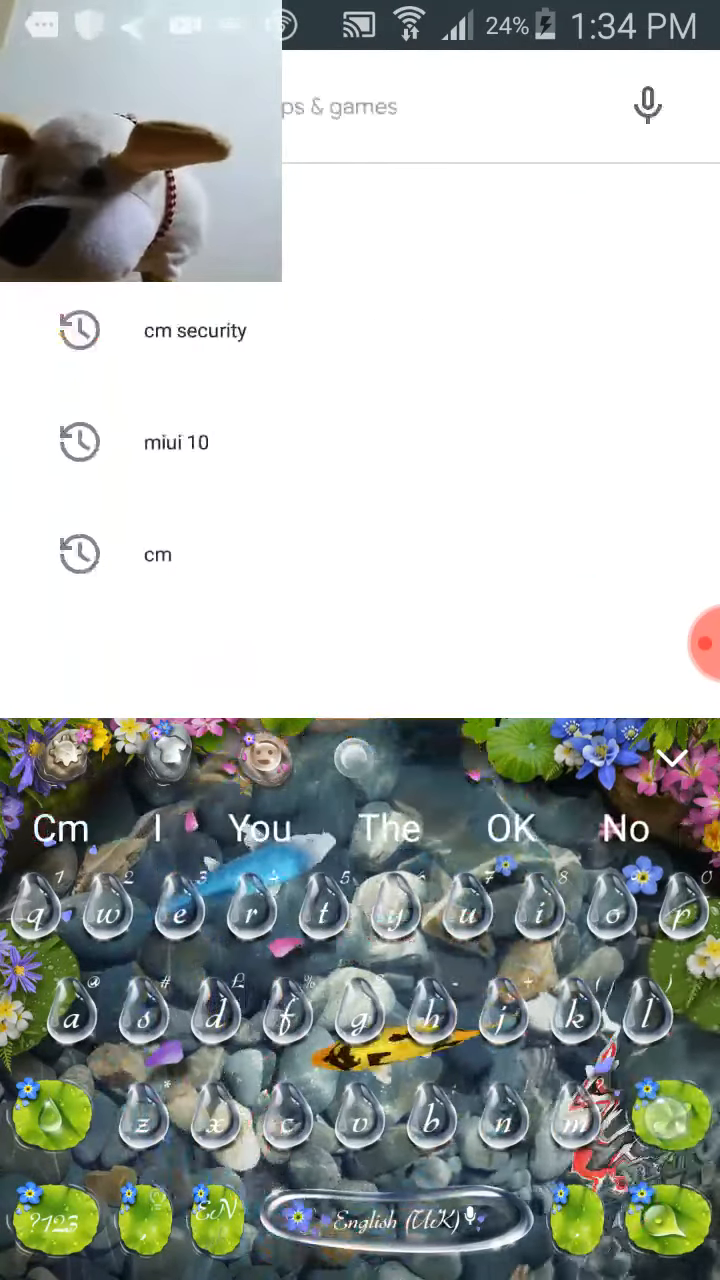
Step: Search the Play Store for MIUI 10 and browse the listed MIUI apps
{"action": "type", "text": "m"}
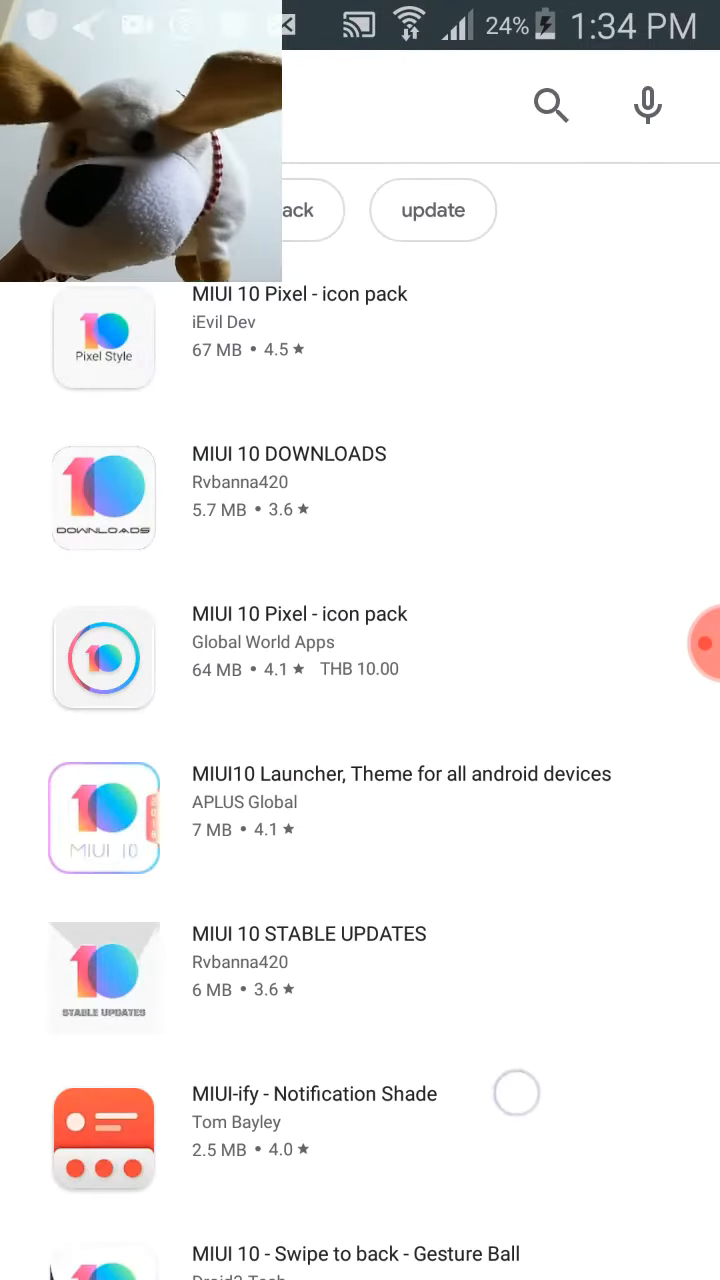
{"action": "scroll", "scroll_direction": "down", "scroll_amount": 3}
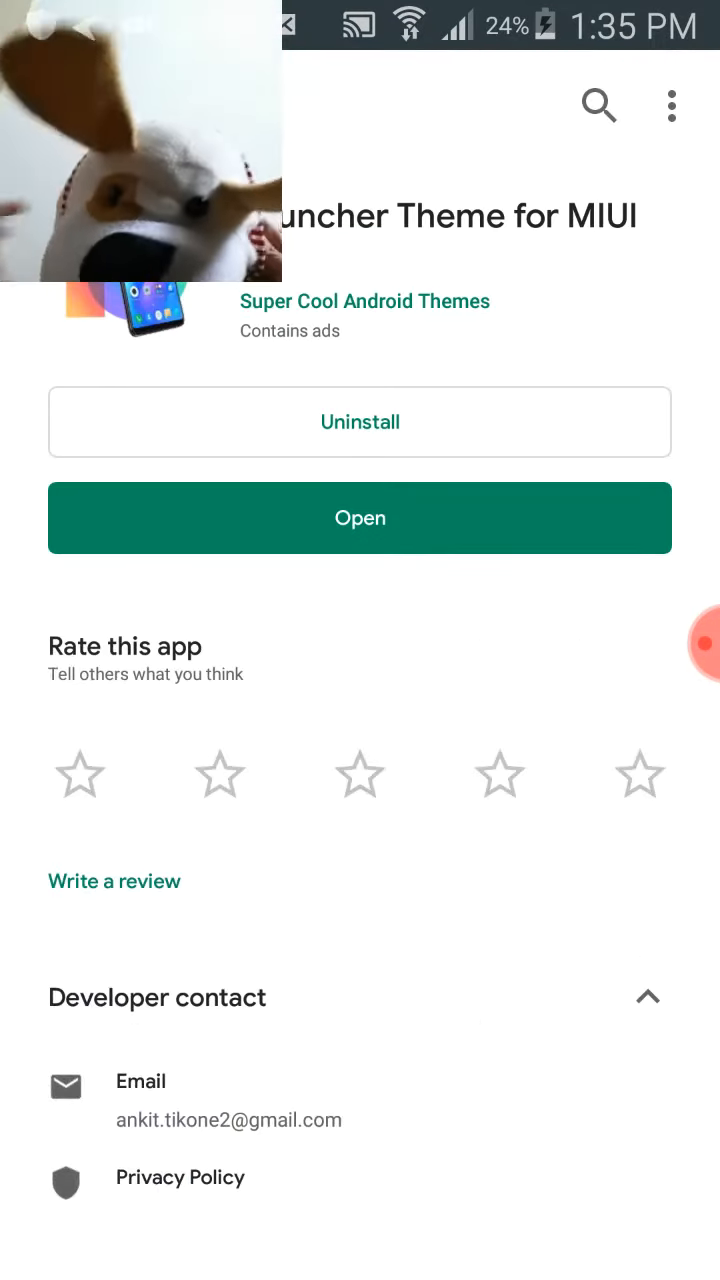
Step: Launch the installed Launcher Theme for MIUI from its store page
{"action": "left_click", "coordinate": [360, 518]}
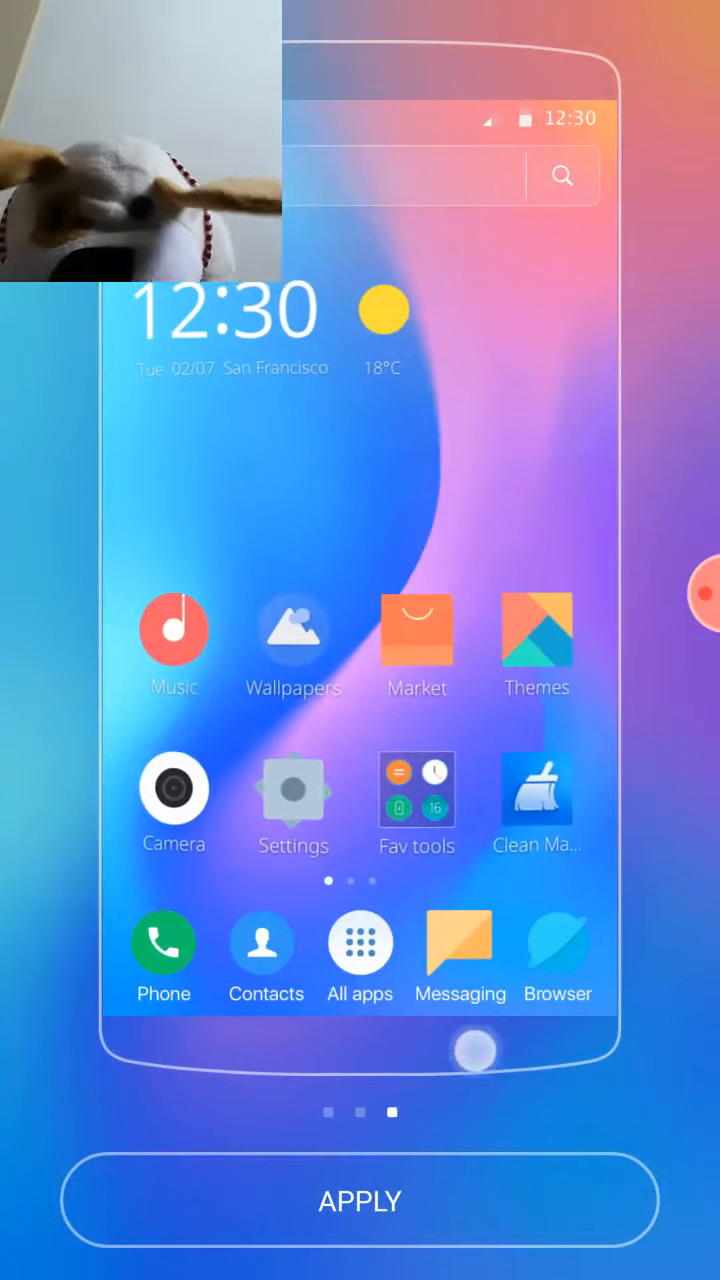
Step: Swipe through the theme's home screen preview pages above the Apply button
{"action": "scroll", "scroll_direction": "right", "scroll_amount": 3}
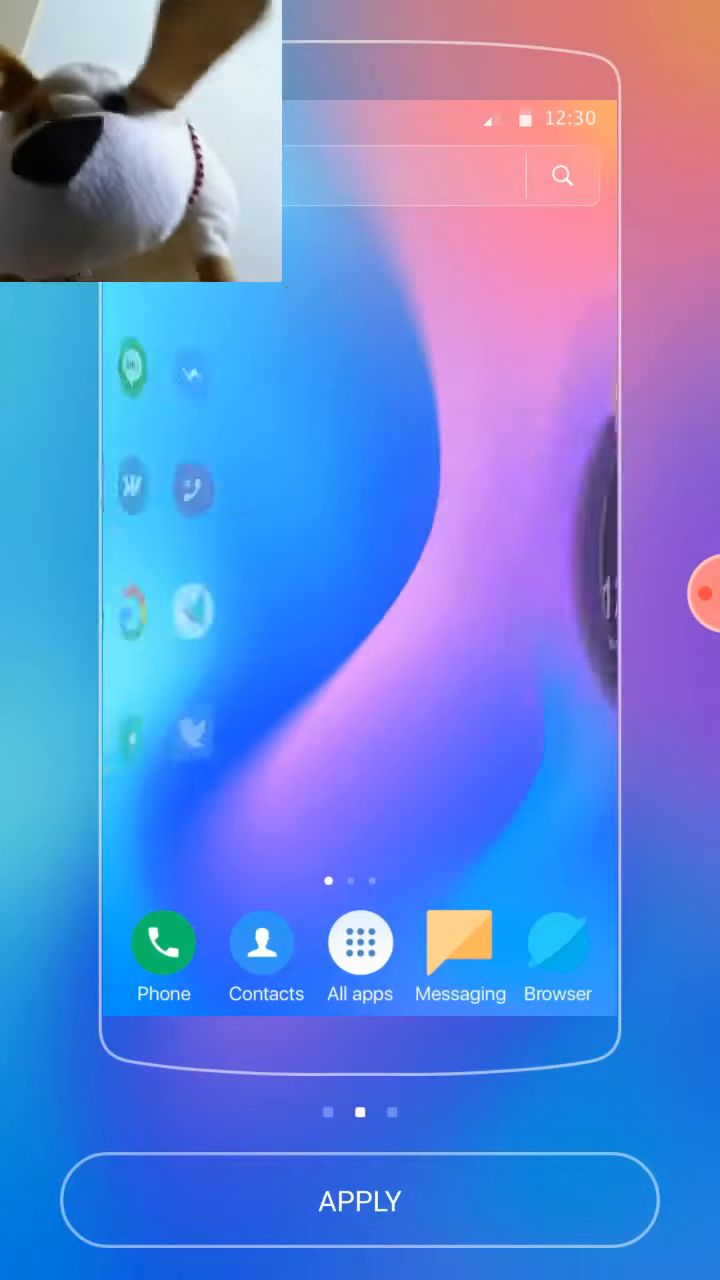